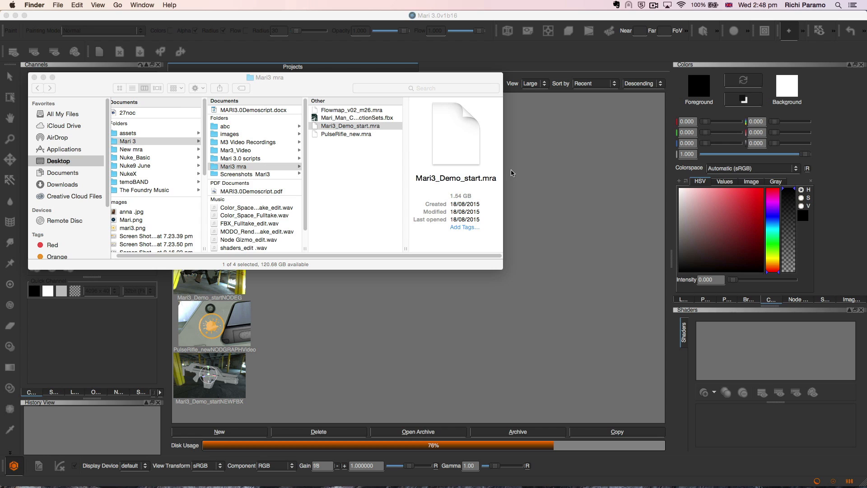
{"action": "mouse_move", "coordinate": [466, 201]}
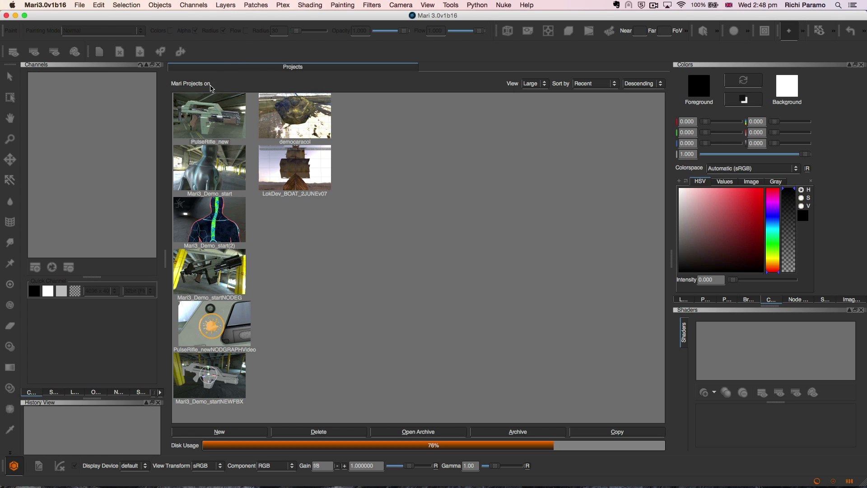
Select the Mari3_Demo_start project in the Projects list.
{"action": "left_click", "coordinate": [209, 168]}
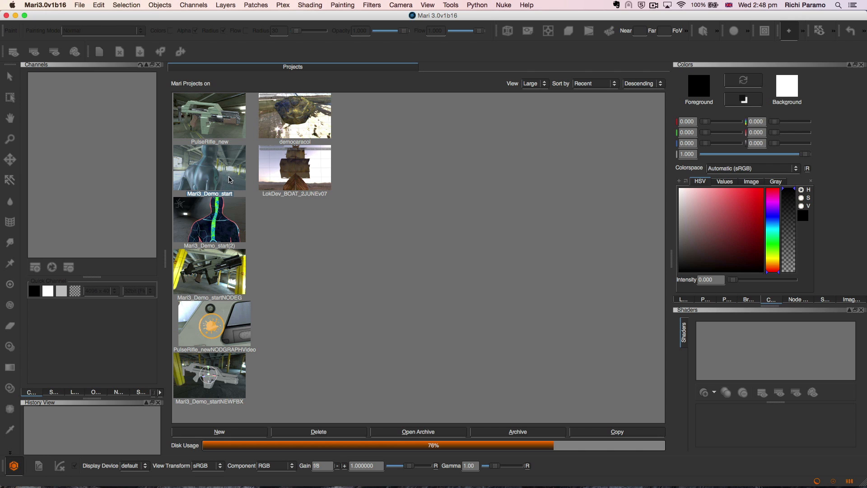
Open Mari3_Demo_start, show its project images, and shade the model with the Unreal shader.
{"action": "double_click", "coordinate": [208, 168]}
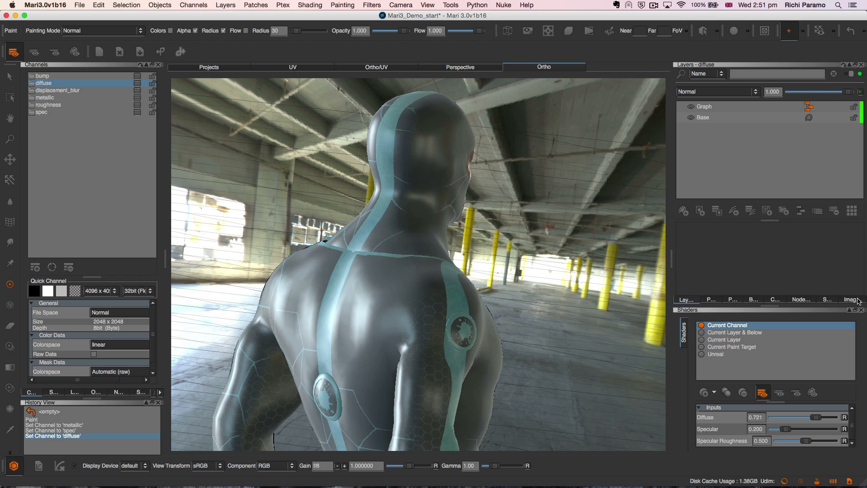
{"action": "left_click", "coordinate": [852, 299]}
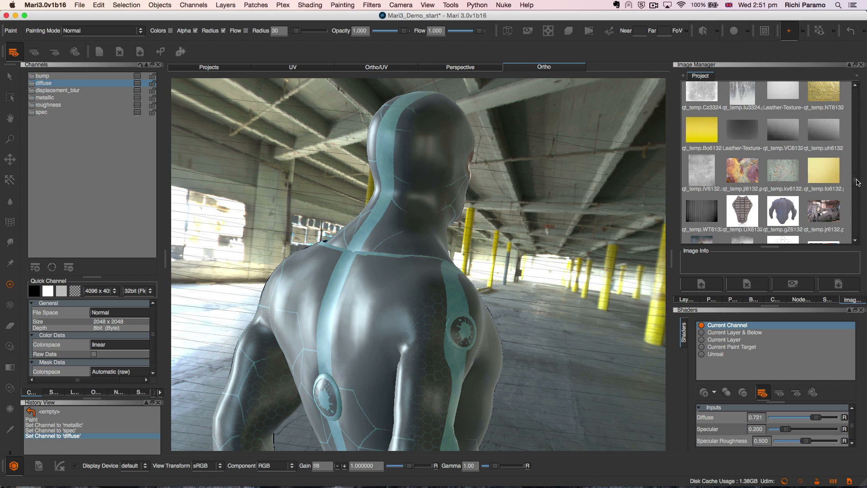
{"action": "scroll", "scroll_direction": "down", "scroll_amount": 3}
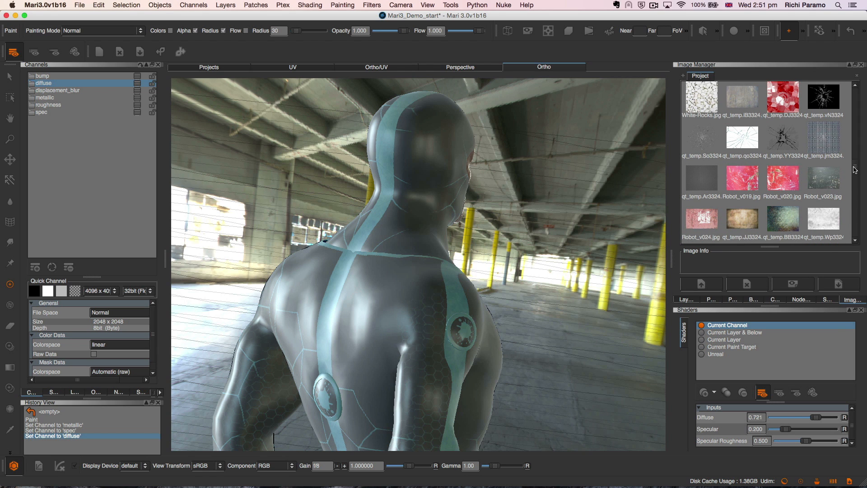
{"action": "left_click", "coordinate": [715, 354]}
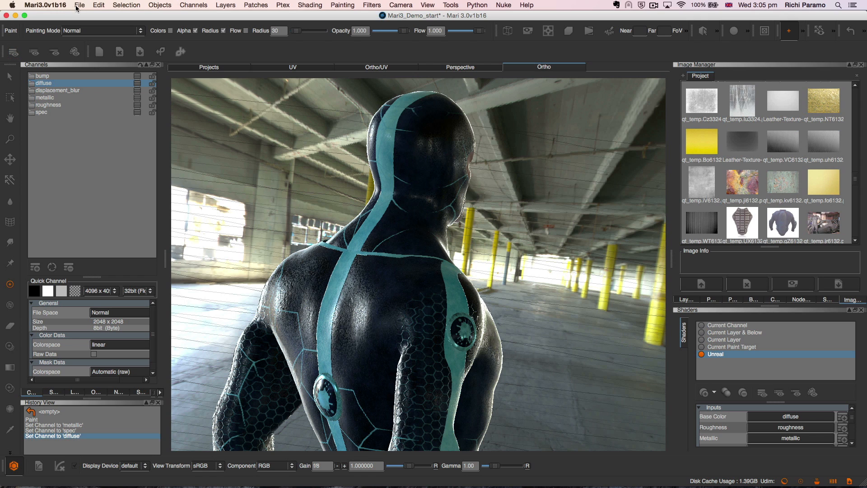
Open Export Session and tick the Unreal shader, Projector1 and Projector2 for export.
{"action": "left_click", "coordinate": [80, 5]}
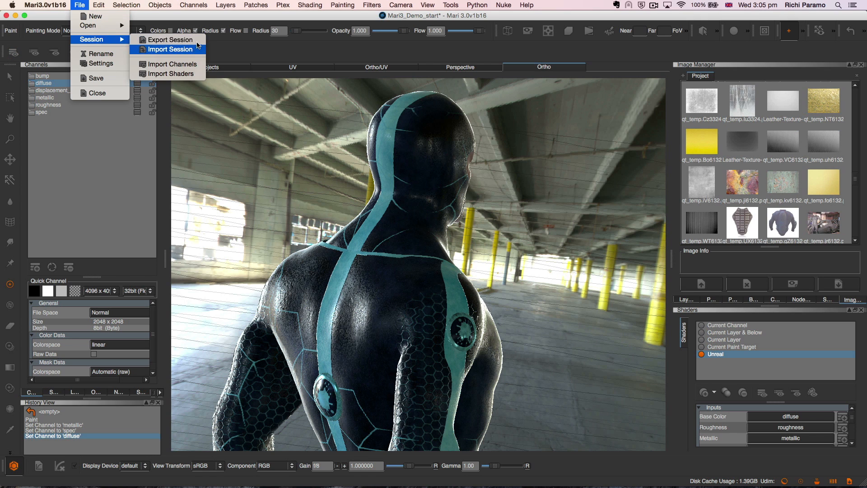
{"action": "left_click", "coordinate": [169, 39]}
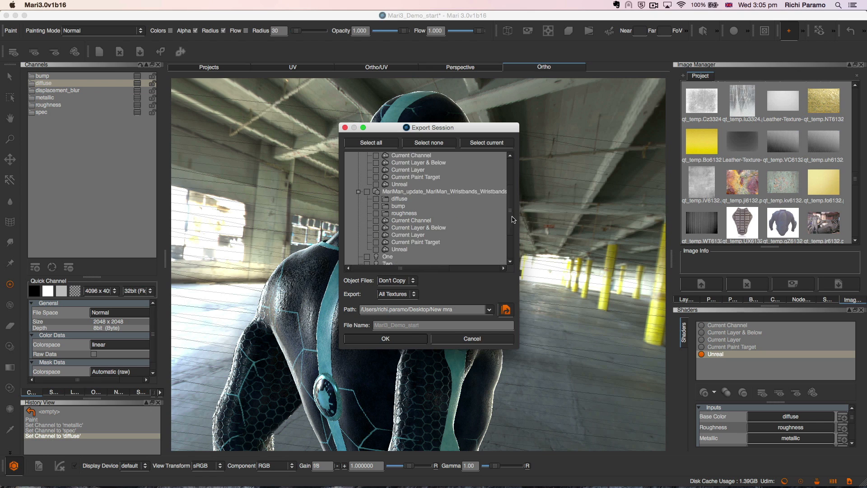
{"action": "scroll", "scroll_direction": "down", "scroll_amount": 3}
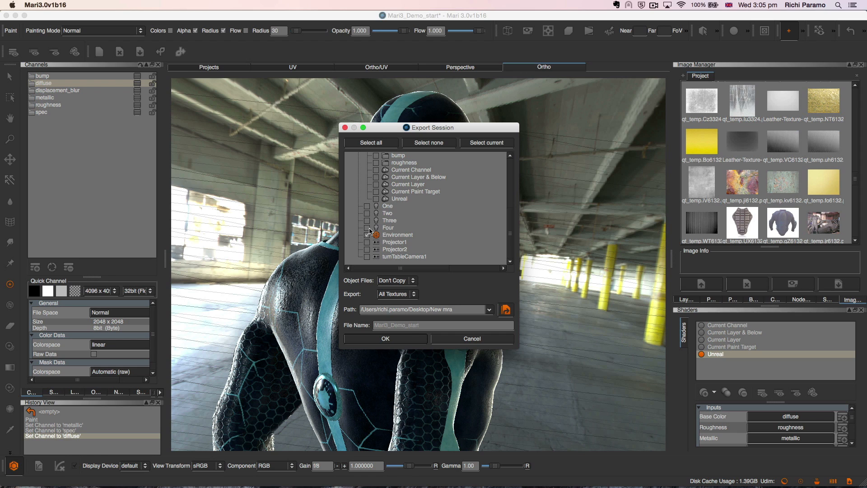
{"action": "left_click", "coordinate": [376, 198]}
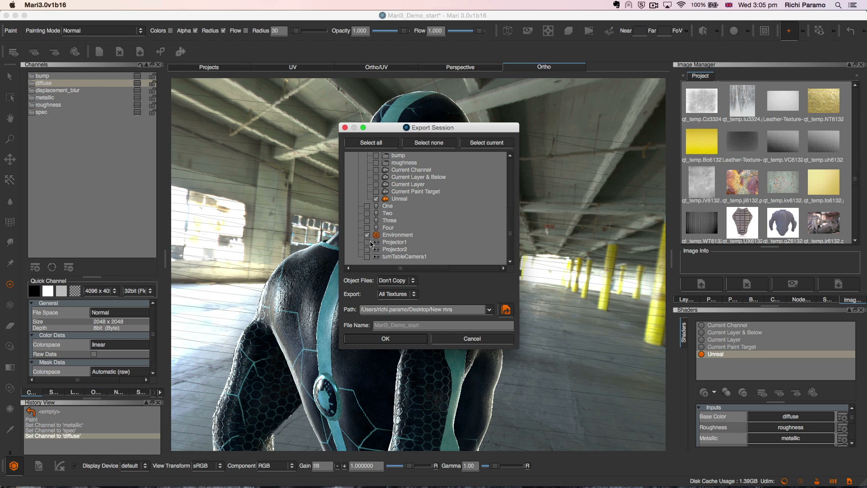
{"action": "left_click", "coordinate": [376, 242]}
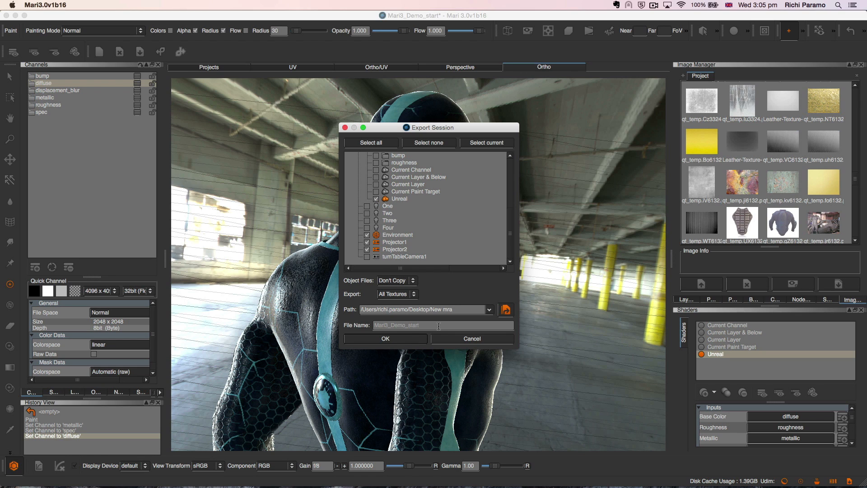
{"action": "left_click", "coordinate": [386, 339]}
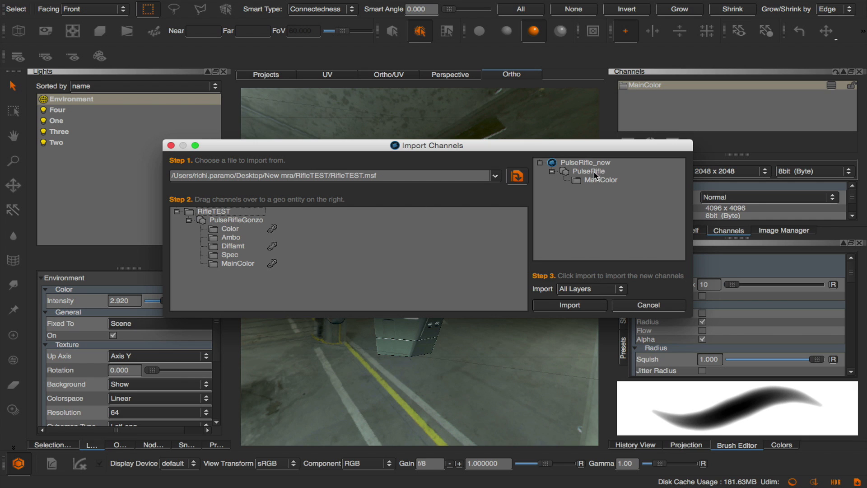
Assign RifleTEST's Color, Ambo, Diffamt and Spec channels to PulseRifle and start the import.
{"action": "left_click", "coordinate": [229, 254]}
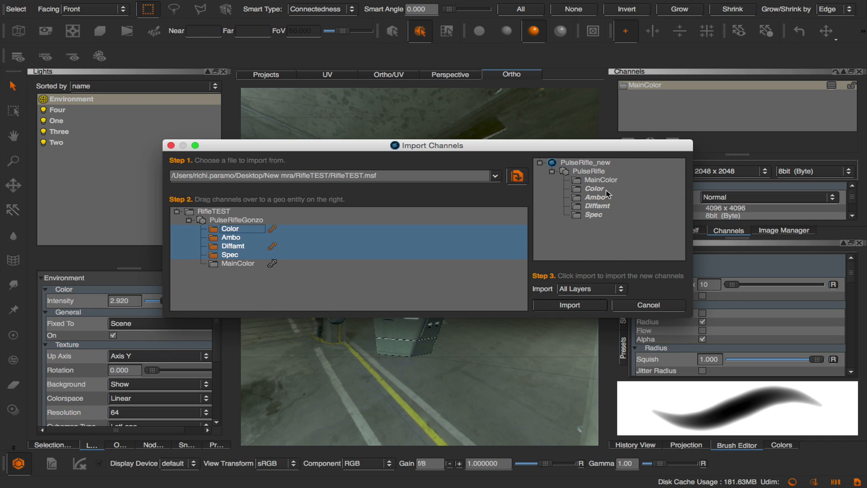
{"action": "left_click", "coordinate": [568, 304]}
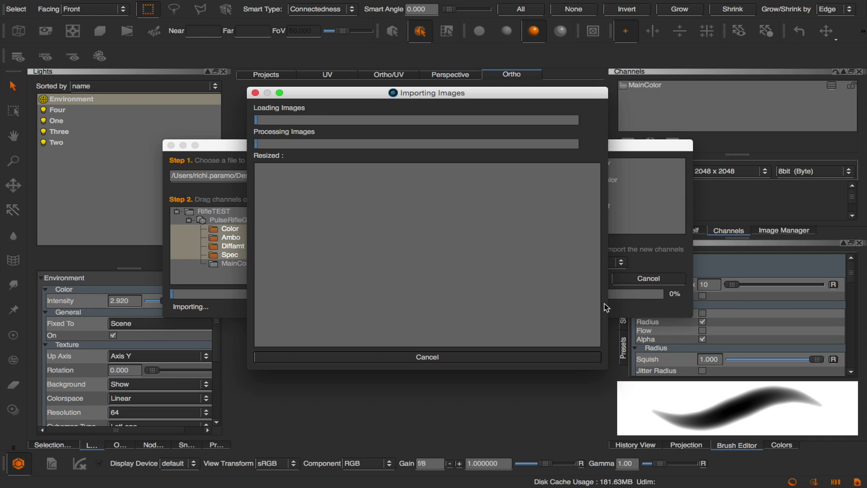